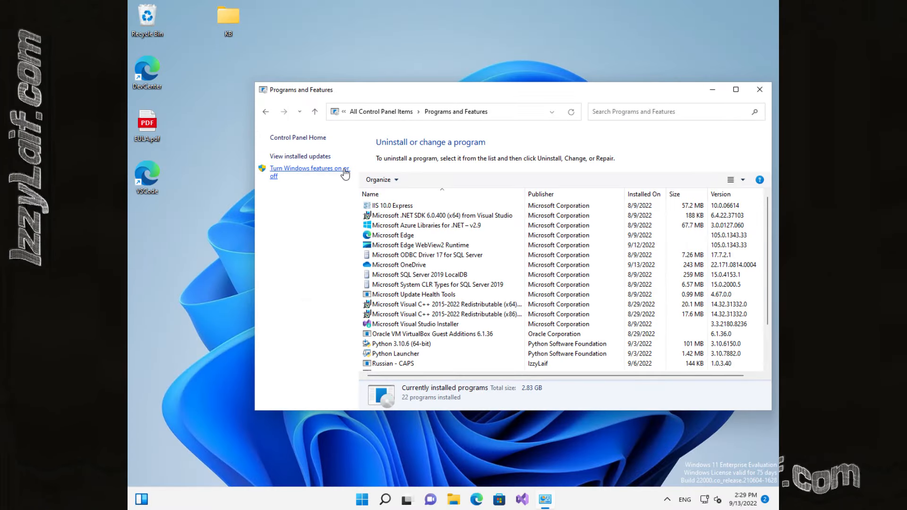
- Launch azirevpn.exe so the 'you must install .NET' error dialog appears
{"action": "left_click", "coordinate": [306, 169]}
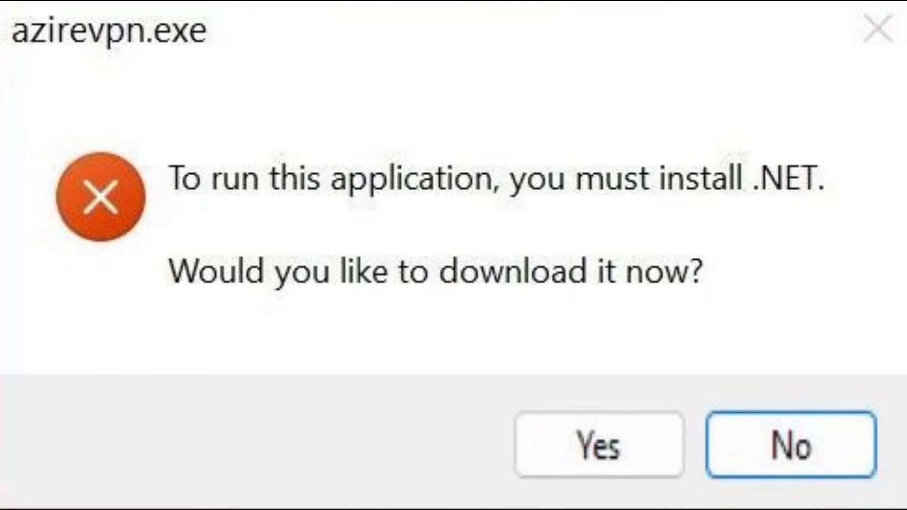
- Run windowsdesktop-runtime-5.0.0-win-x64.exe from Downloads and install it until 'Installation was successful' shows
{"action": "left_click", "coordinate": [597, 448]}
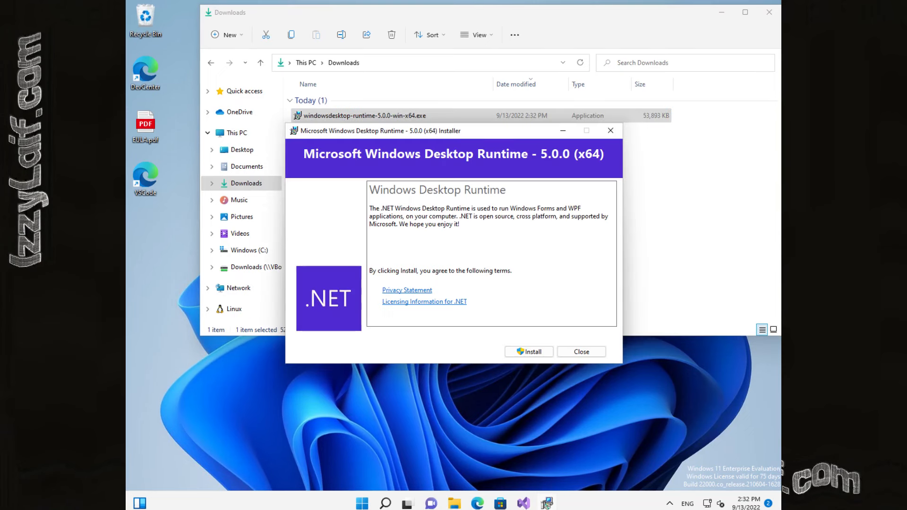
{"action": "left_click", "coordinate": [529, 352]}
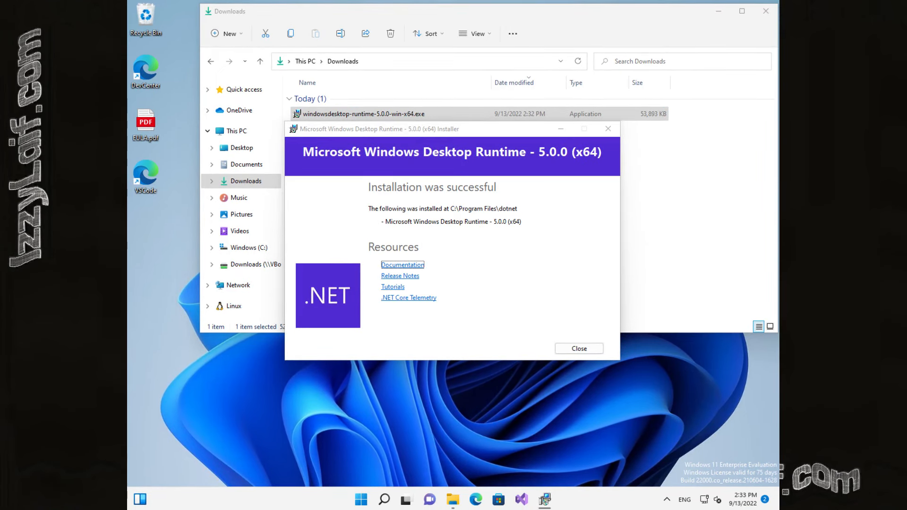